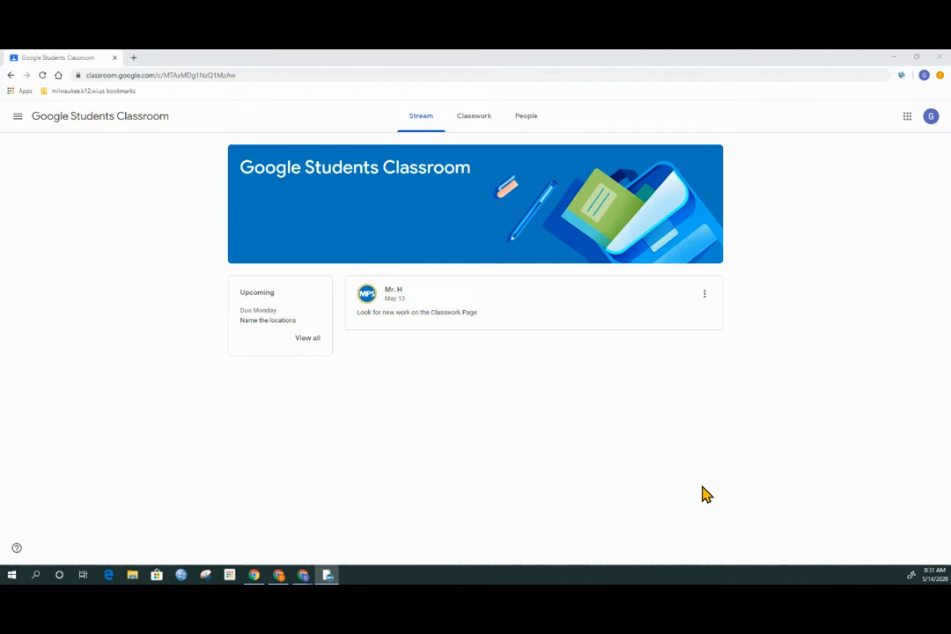
mouse_move(883, 415)
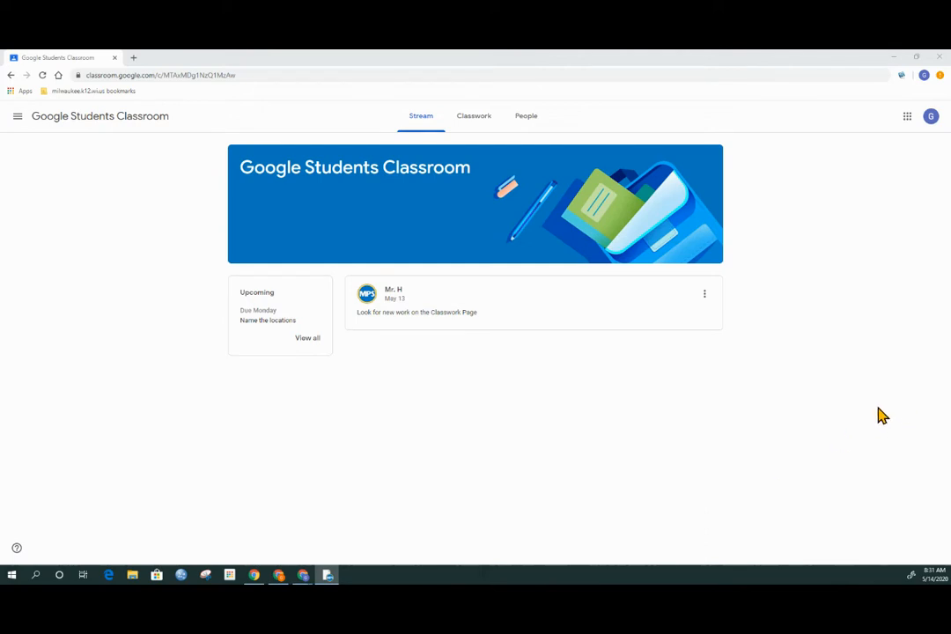
mouse_move(538, 378)
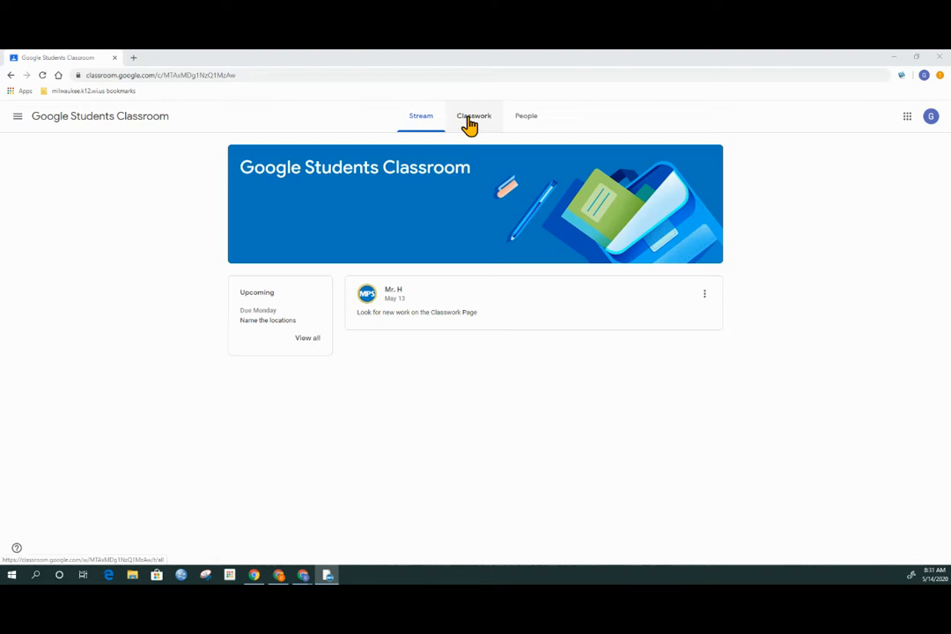
Show the Classwork list and expand the 'Name the locations' assignment under Social Studies.
left_click(474, 115)
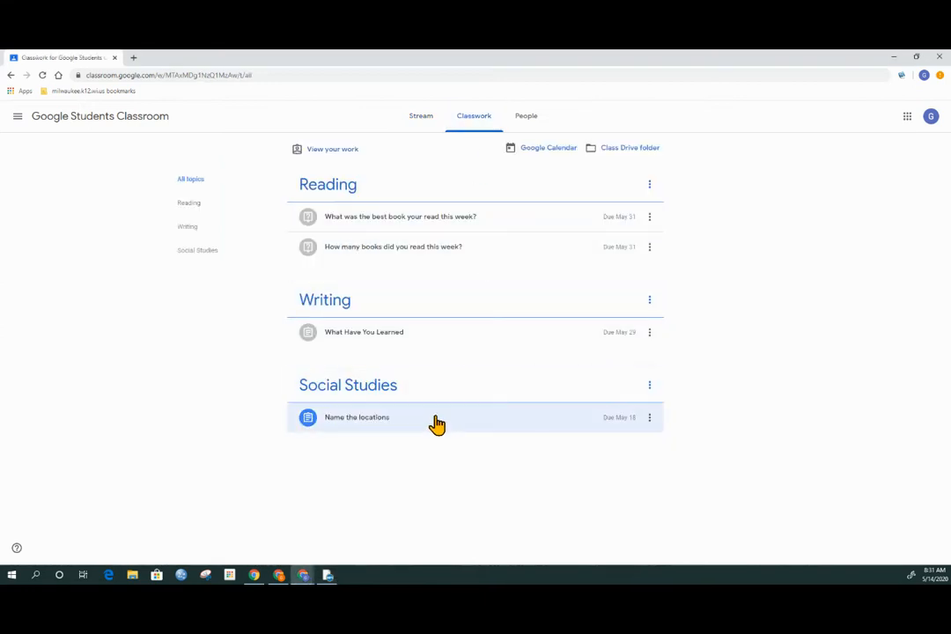
mouse_move(352, 418)
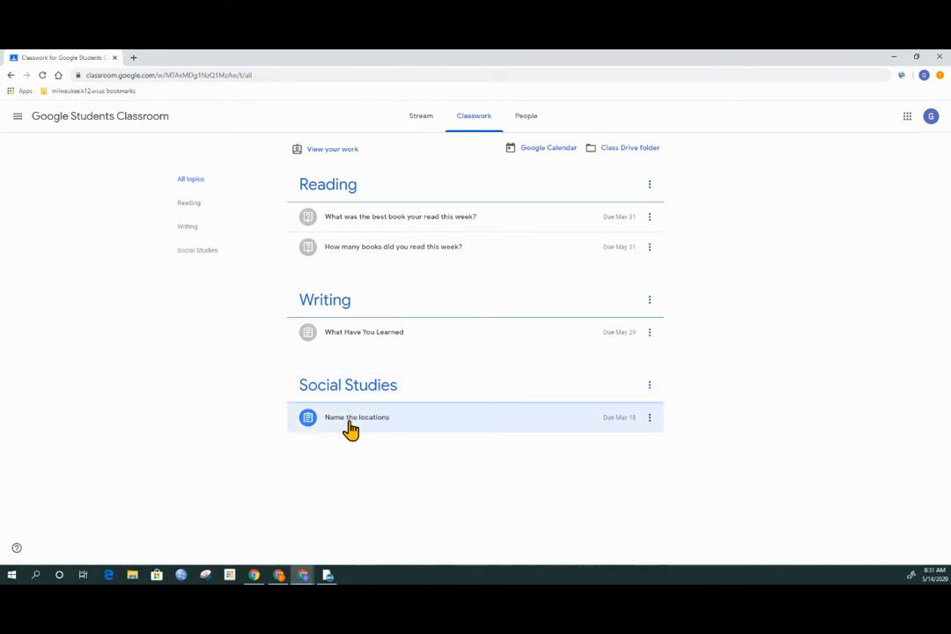
left_click(356, 416)
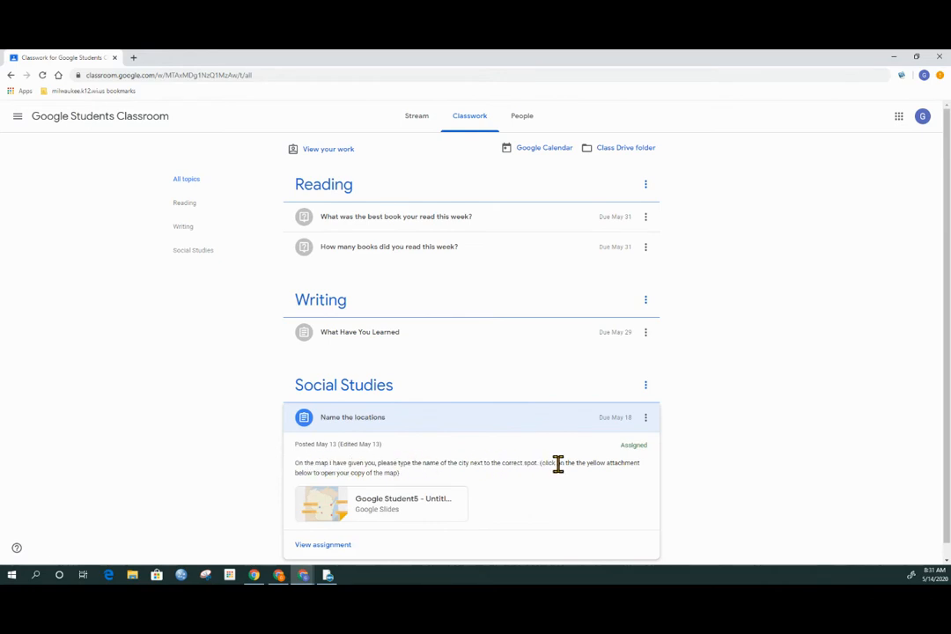
mouse_move(609, 463)
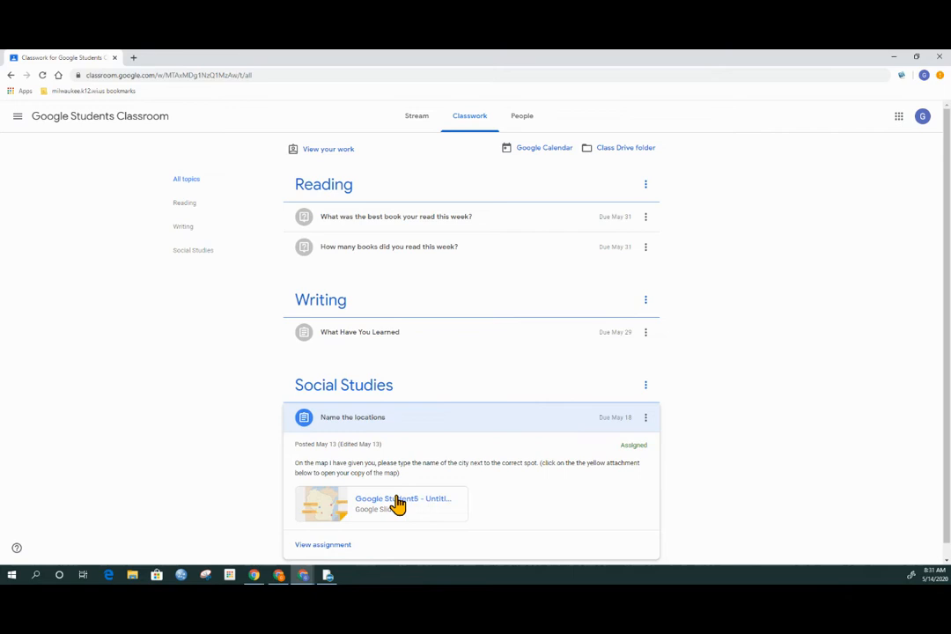
mouse_move(385, 504)
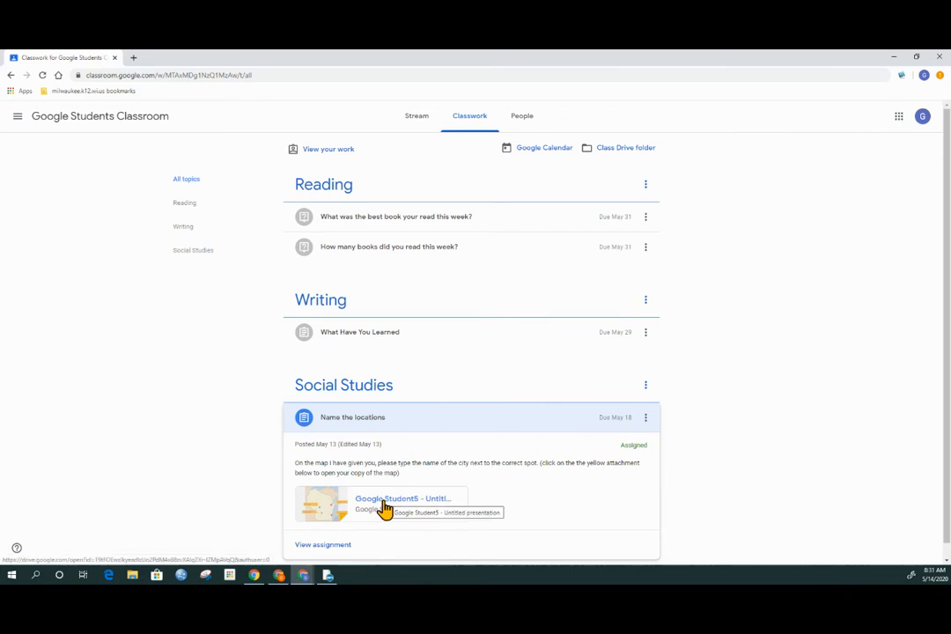
mouse_move(323, 544)
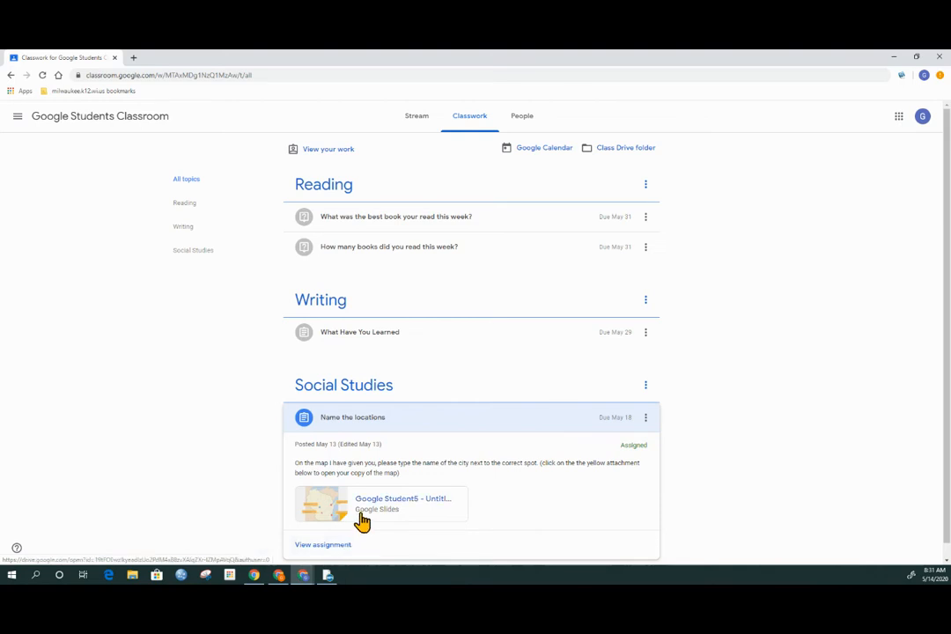
mouse_move(333, 551)
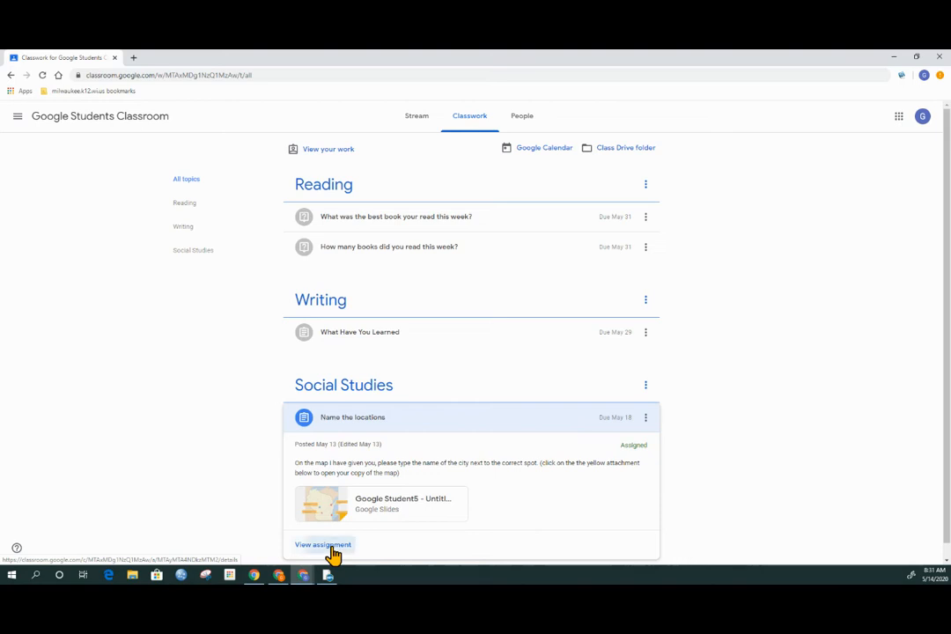
View the assignment details and open the attached Wisconsin map presentation.
left_click(323, 544)
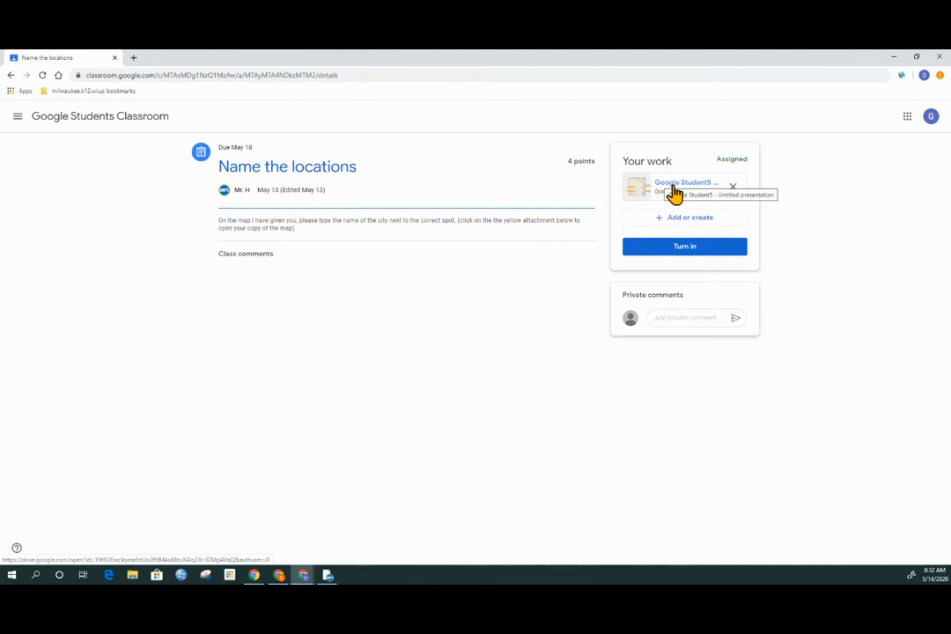
left_click(676, 186)
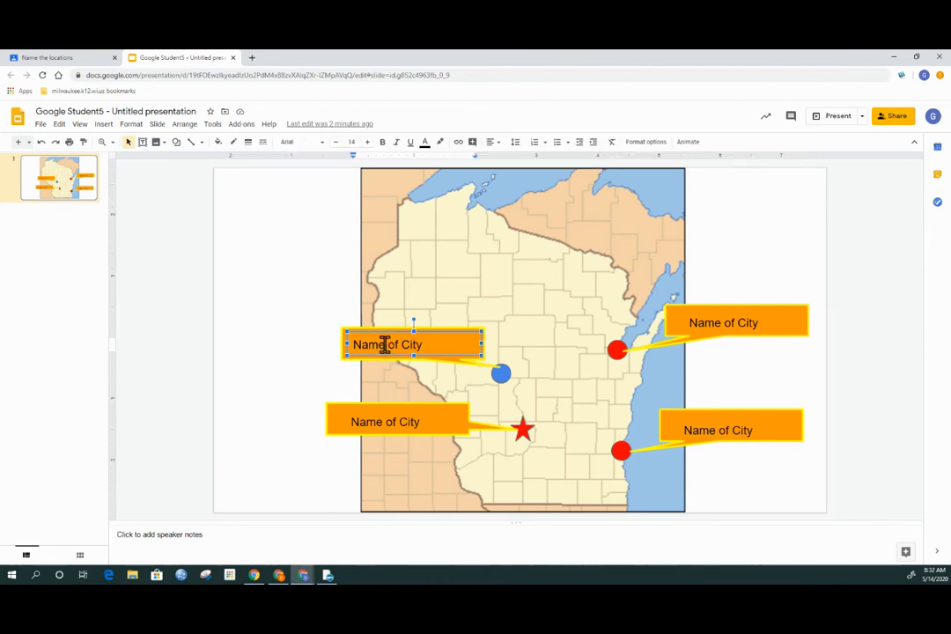
Type 'Wisconsin Dells' into the label beside the blue dot.
type("Wisco")
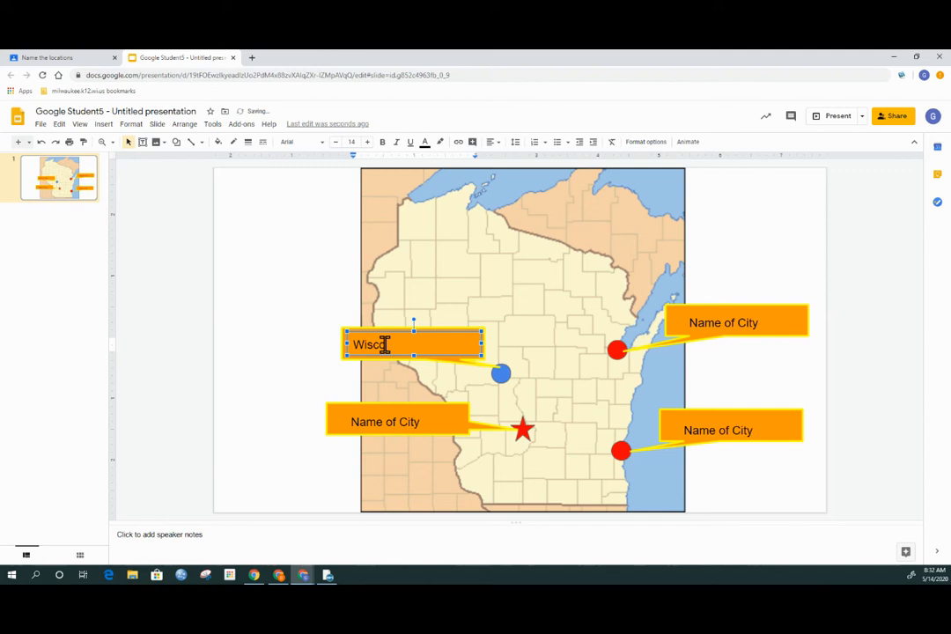
type("nsin")
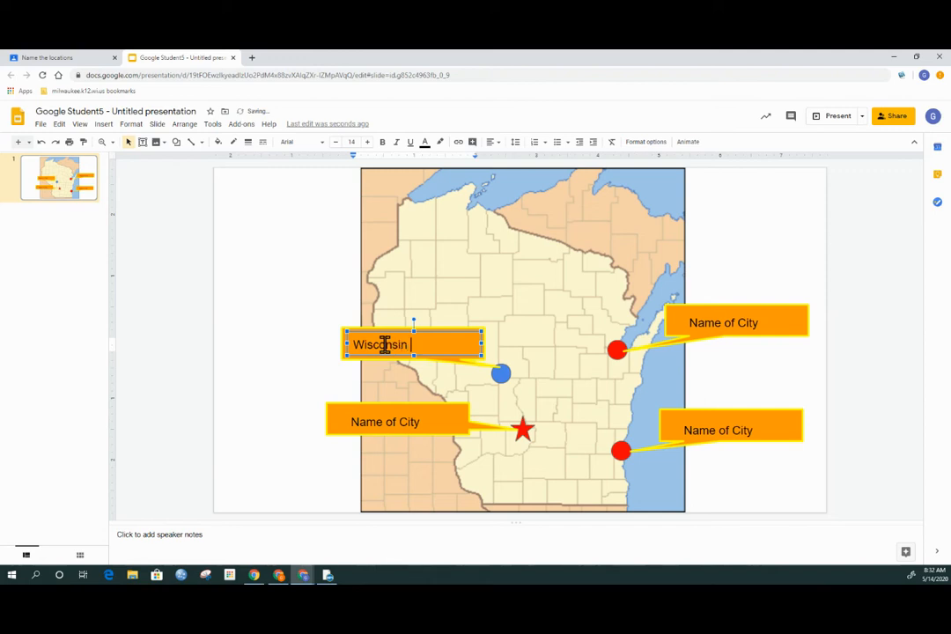
type("Dells")
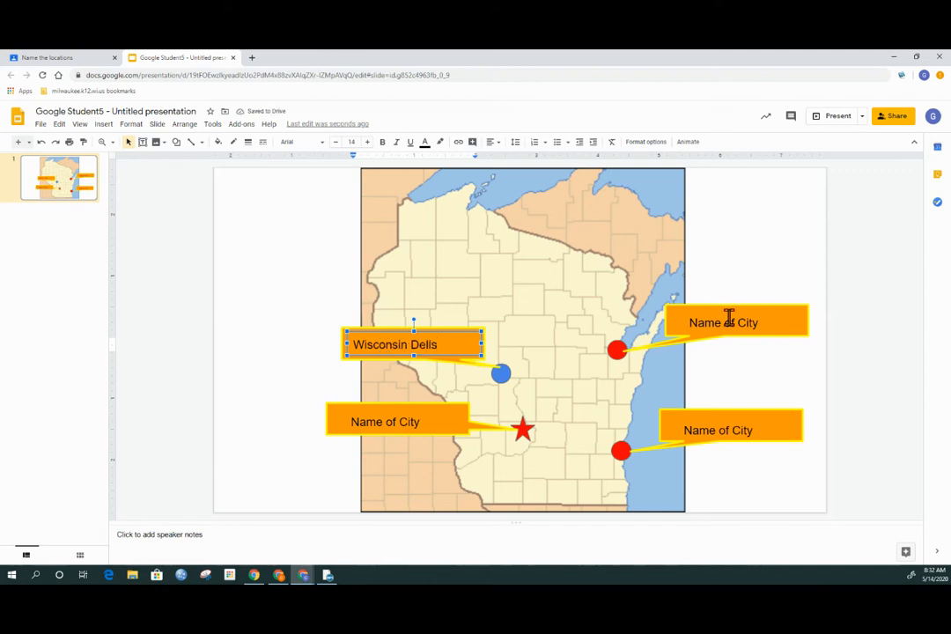
mouse_move(566, 449)
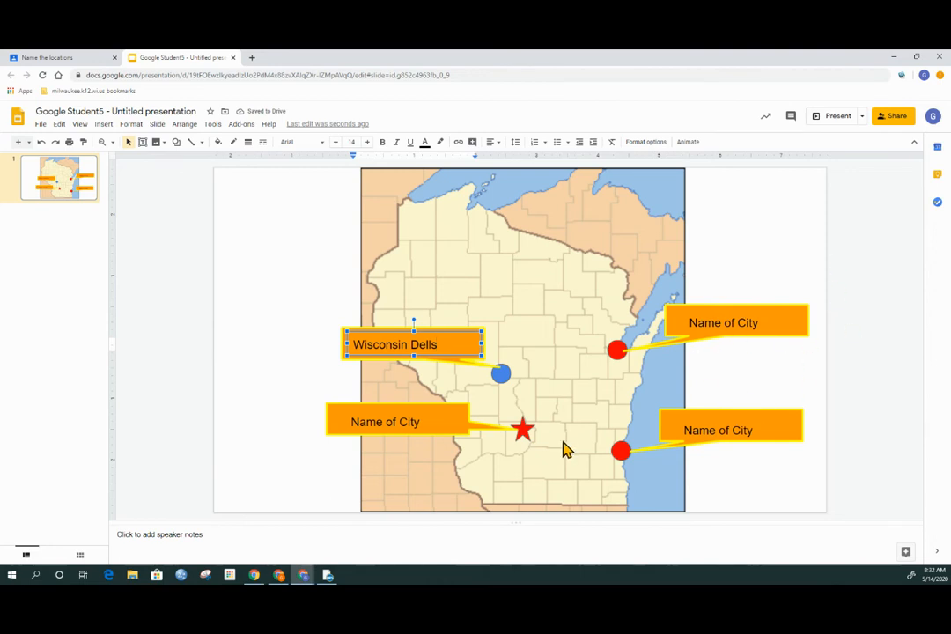
mouse_move(926, 171)
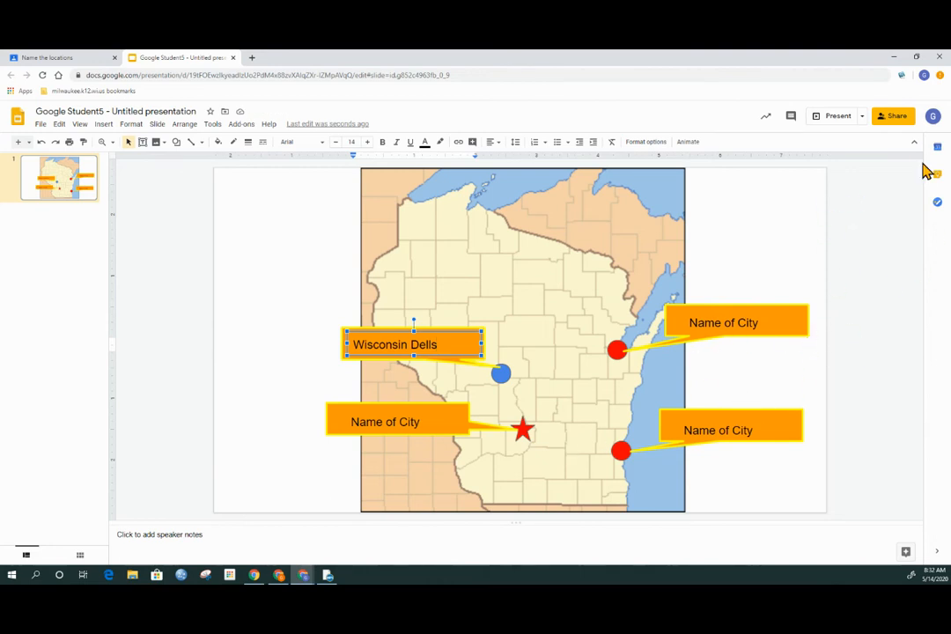
mouse_move(317, 294)
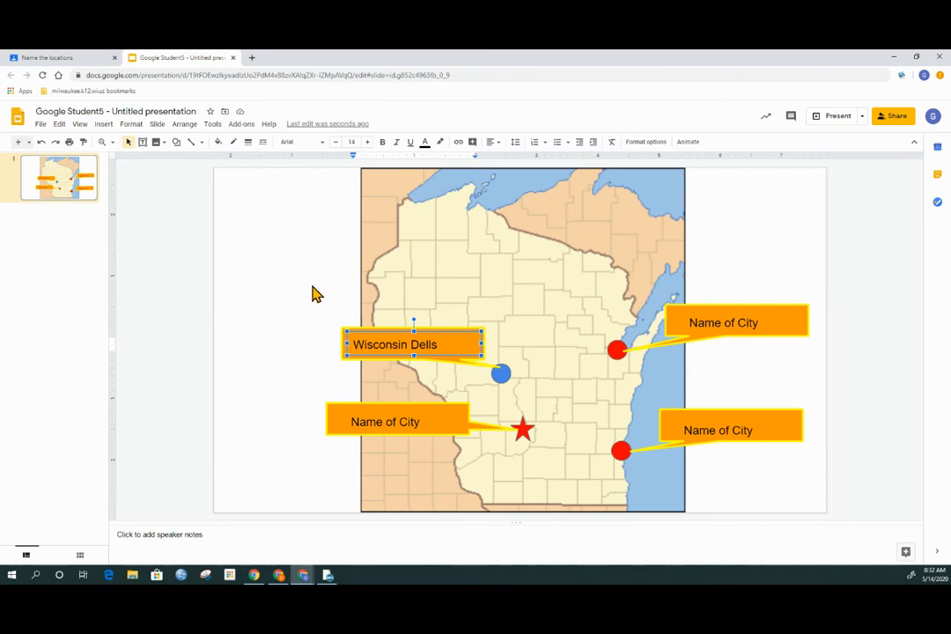
mouse_move(352, 112)
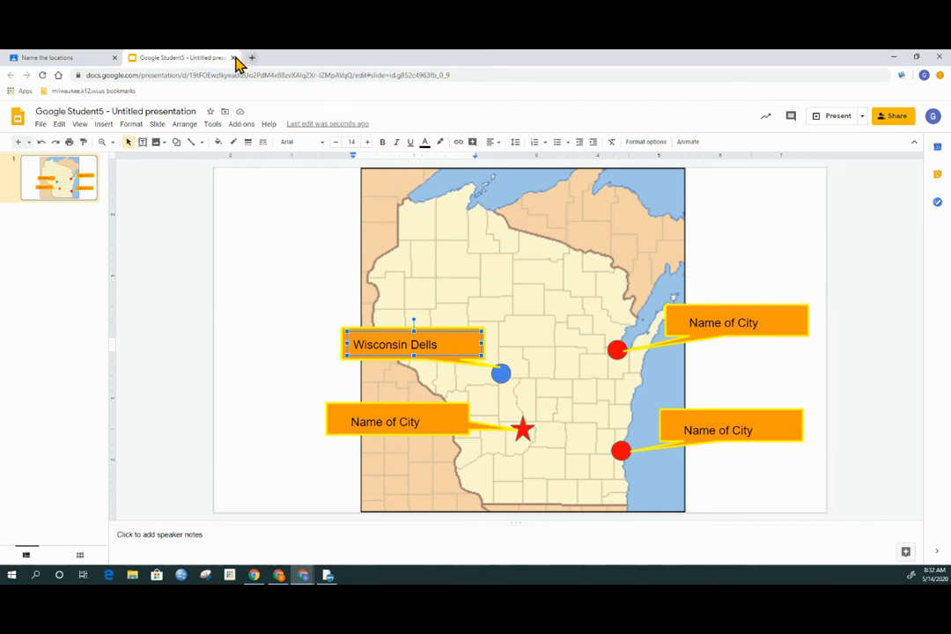
Close the Slides tab to return to the assignment details page.
left_click(58, 57)
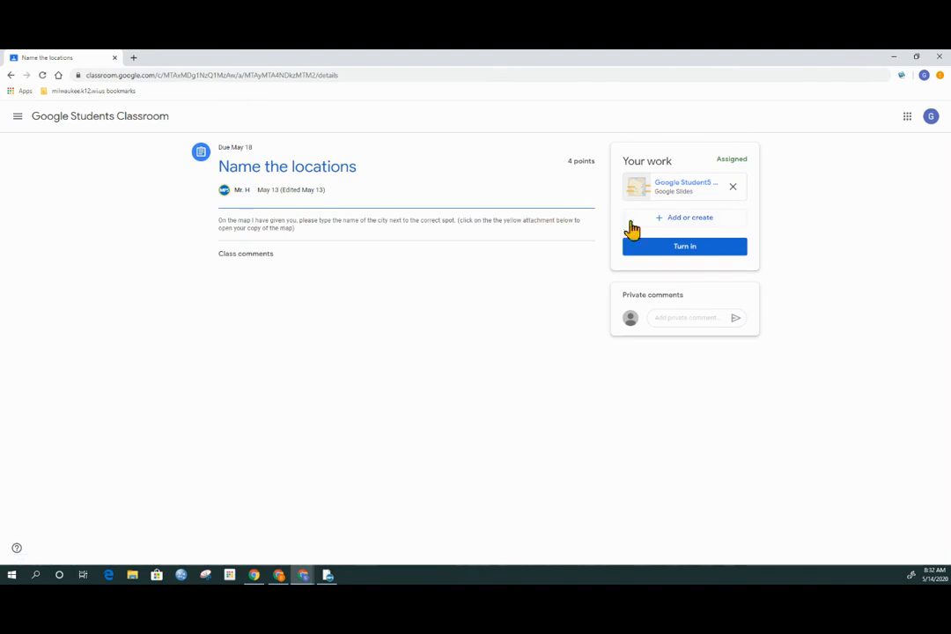
mouse_move(684, 245)
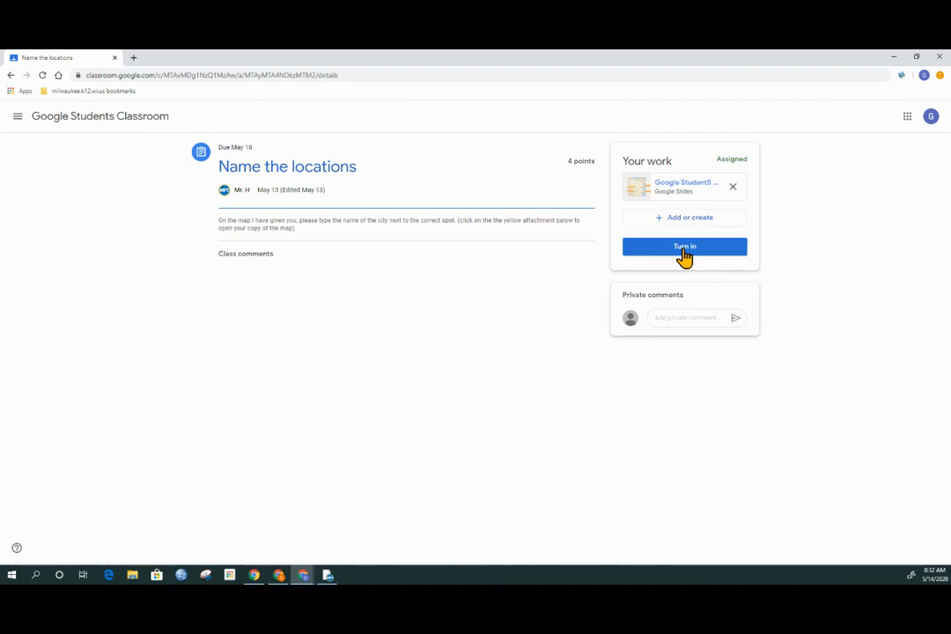
Turn in the 'Name the locations' assignment and confirm the submission.
left_click(684, 247)
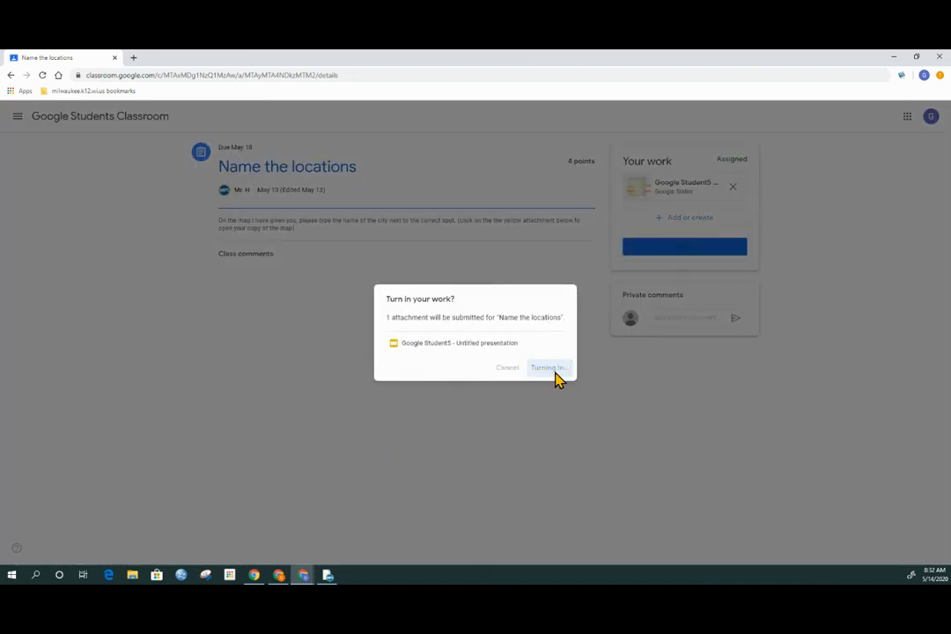
left_click(548, 367)
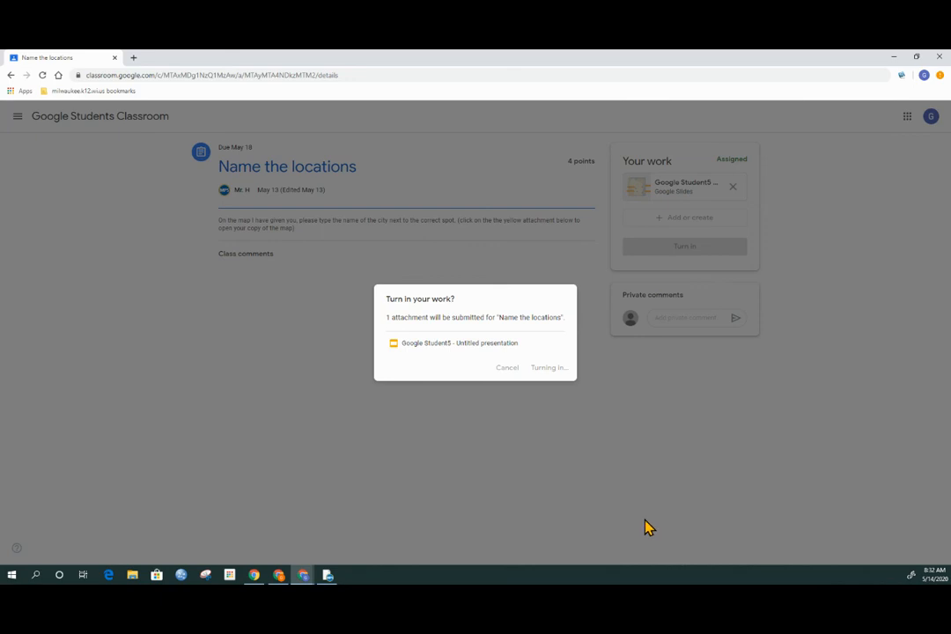
left_click(548, 368)
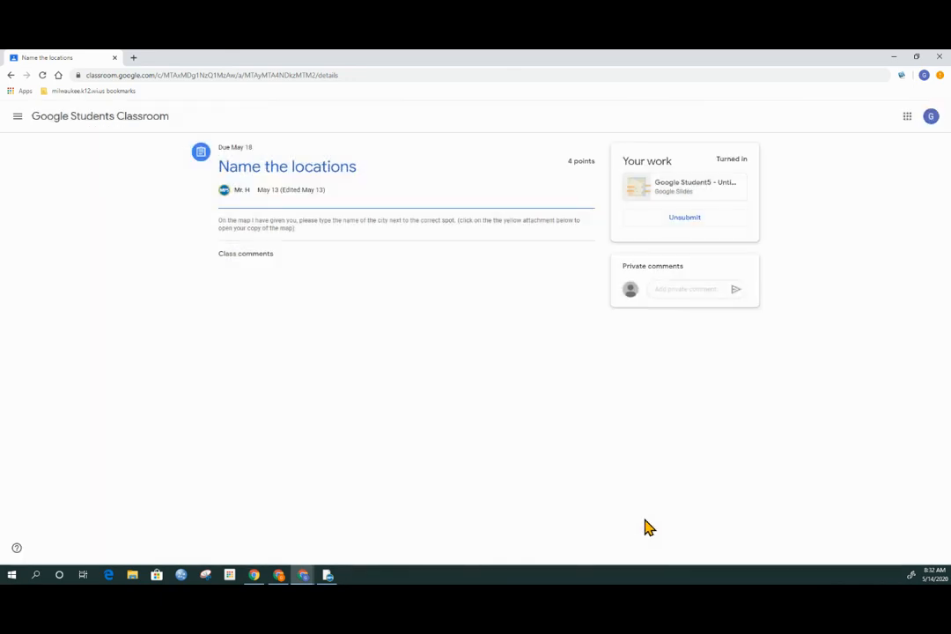